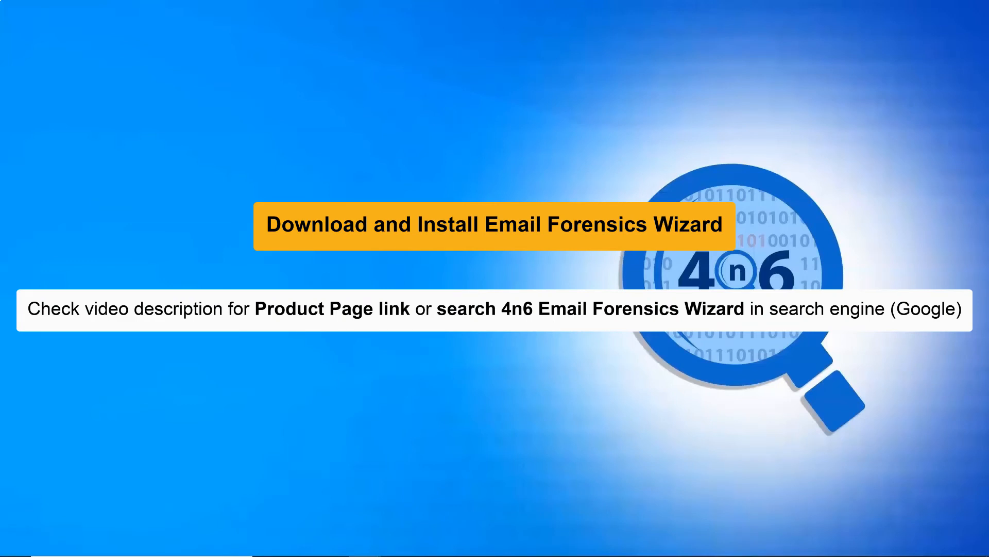
# Search for and launch 4n6 Email Forensics Wizard, opening its empty main window.
pyautogui.write('4n6 Email forensics Wizard')
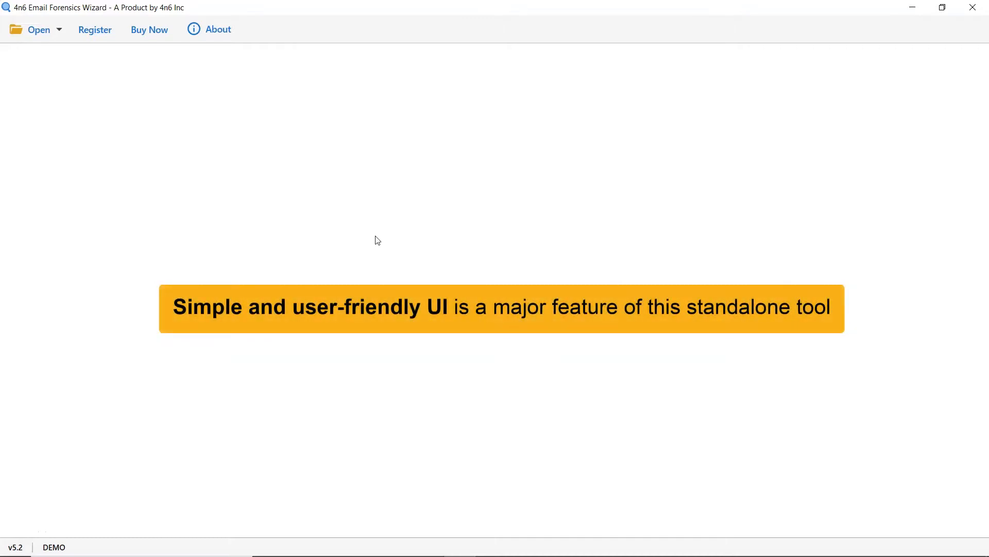
pyautogui.moveTo(360, 233)
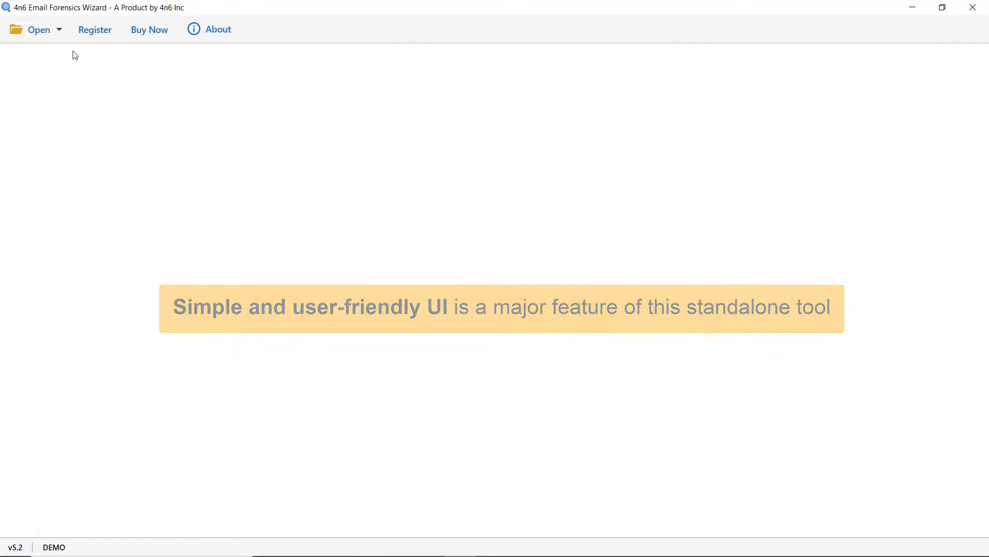
# Load the configured Thunderbird account via Open > Thunderbird Accounts.
pyautogui.click(38, 29)
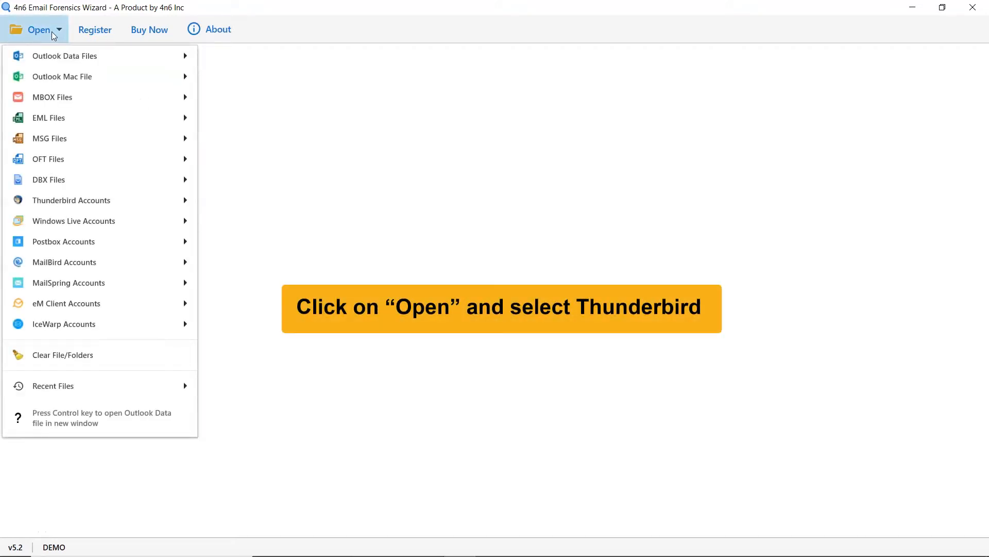
pyautogui.moveTo(49, 117)
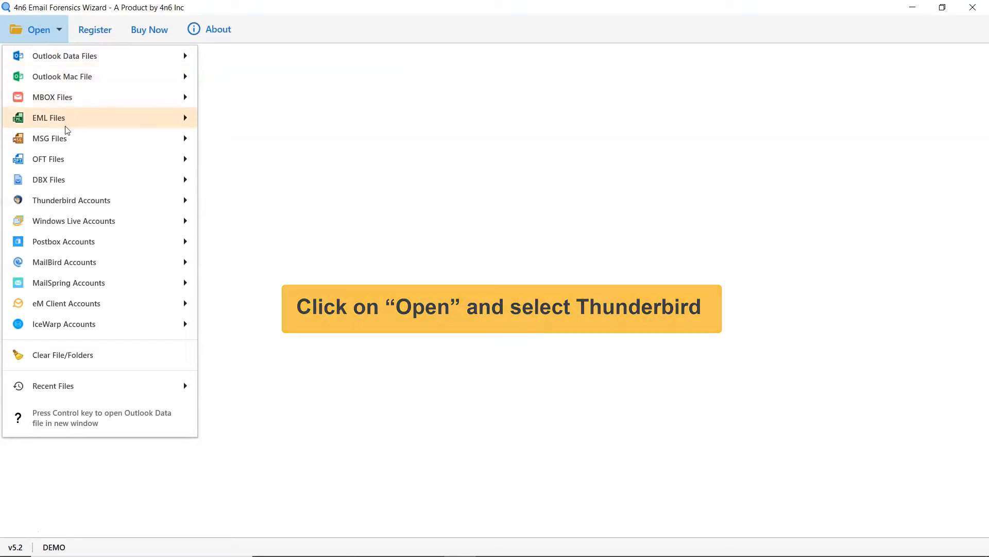
pyautogui.click(72, 200)
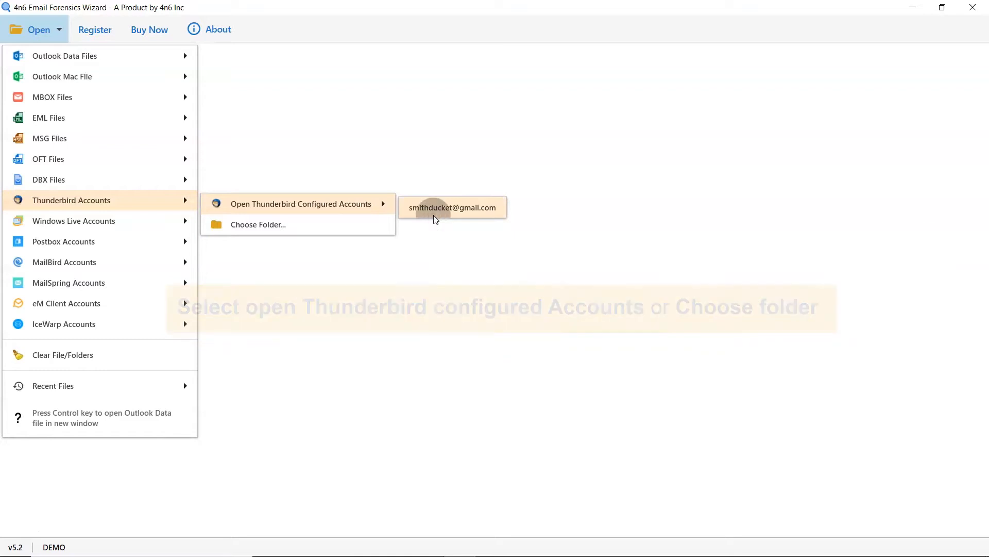
pyautogui.click(452, 207)
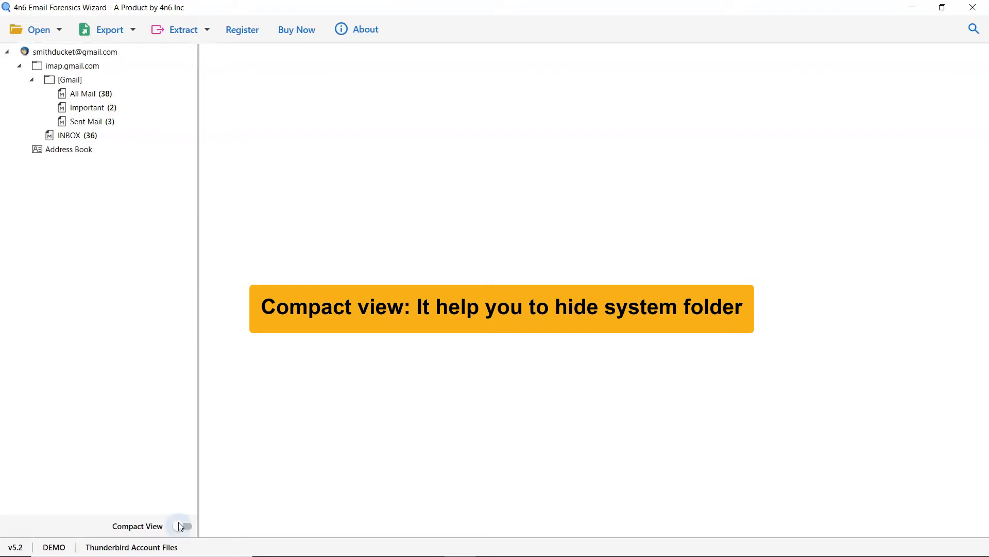
pyautogui.click(185, 525)
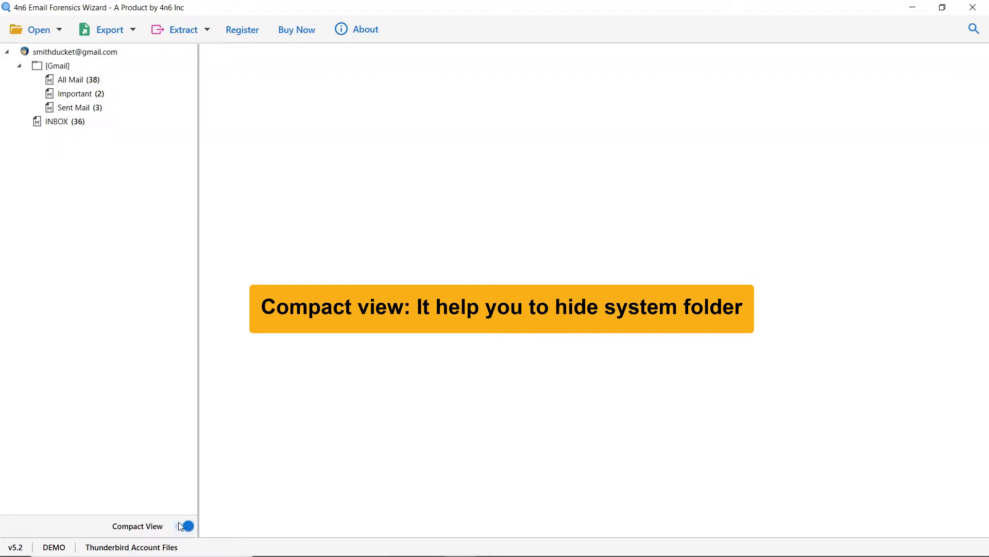
pyautogui.click(185, 526)
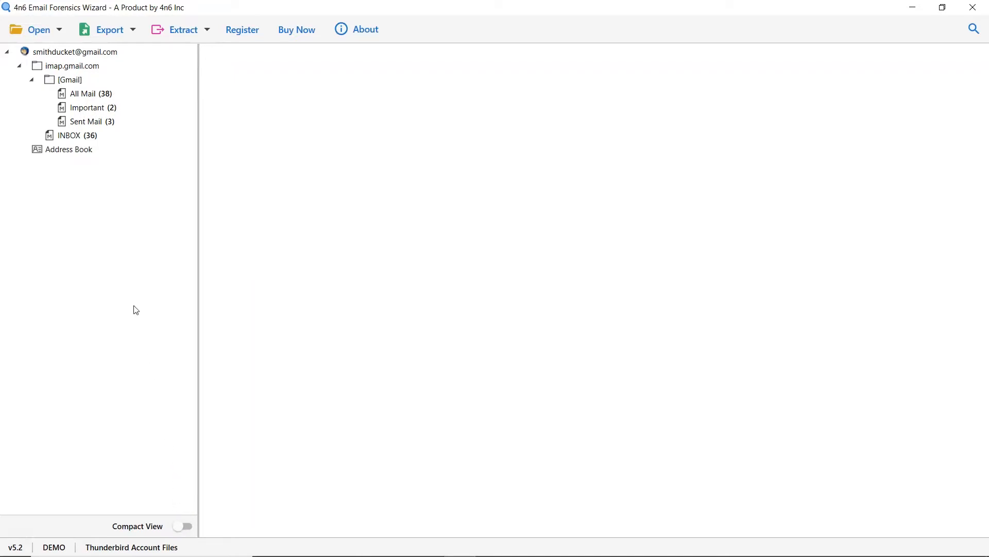
# List the 36 INBOX messages and preview the forwarded growth email with its attachments.
pyautogui.click(68, 135)
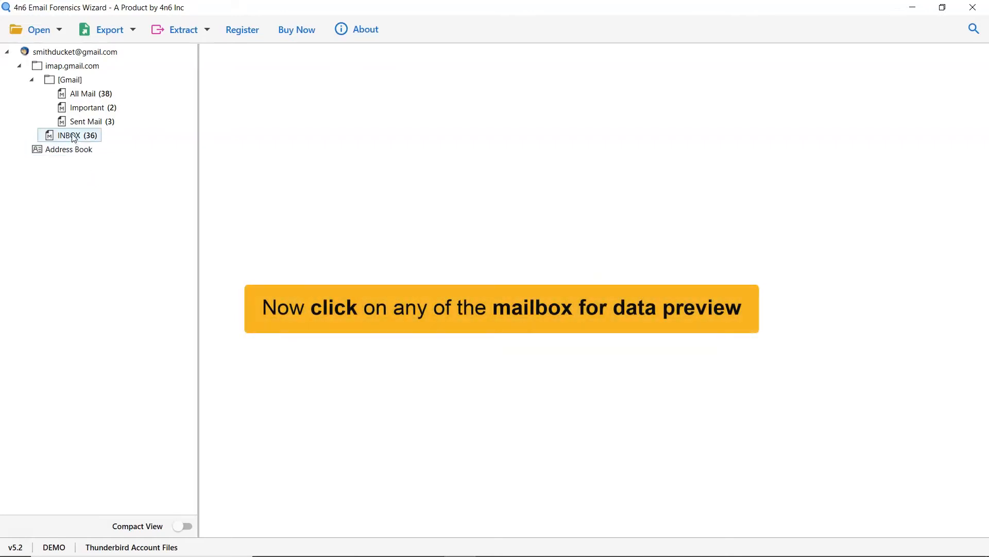
pyautogui.click(73, 135)
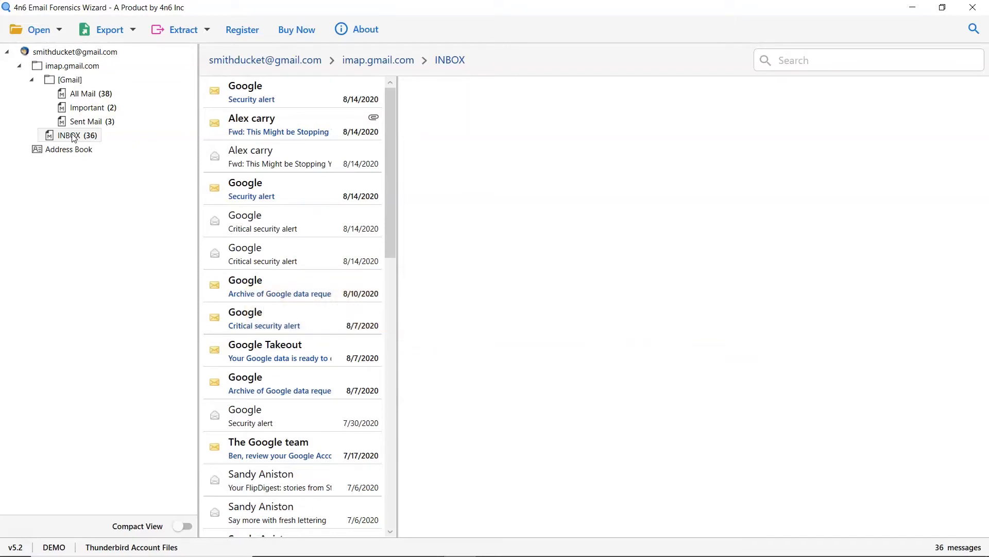
pyautogui.click(291, 124)
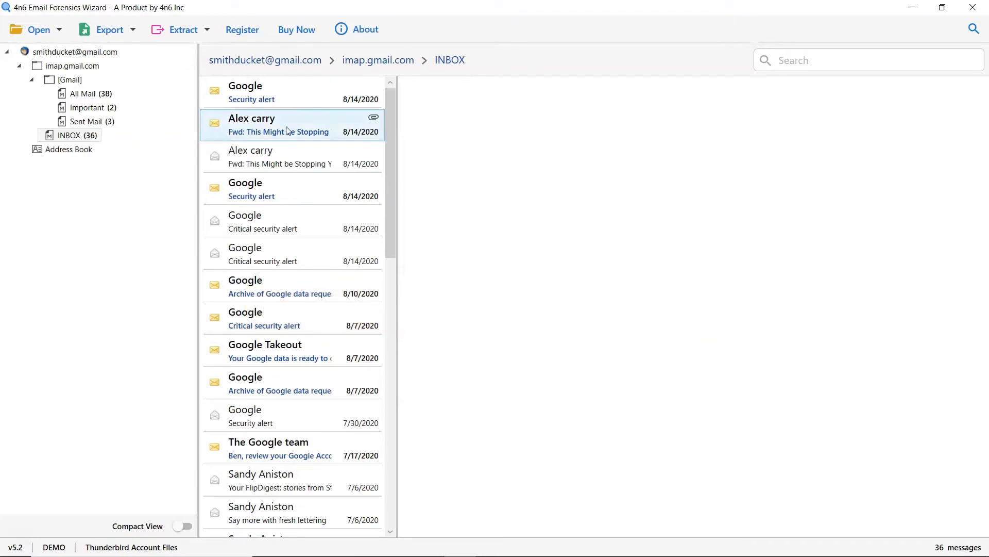
pyautogui.click(292, 124)
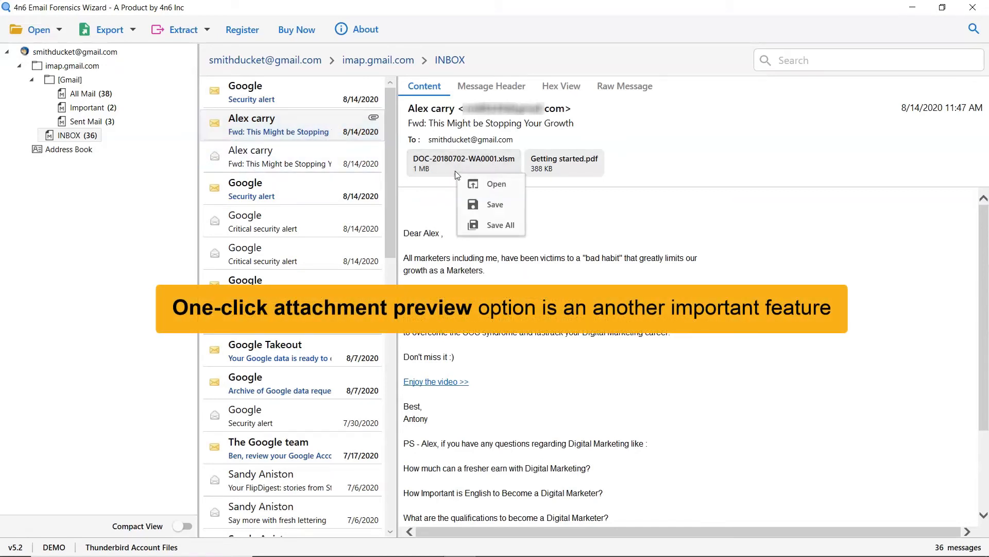
pyautogui.moveTo(495, 204)
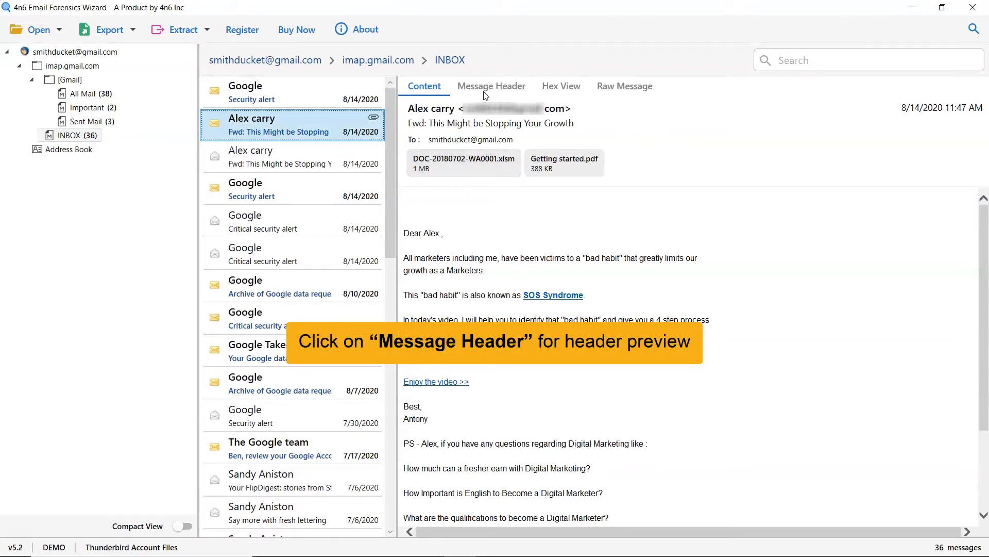
# View the forwarded email's Message Header, Hex View, and Raw Message tabs in turn.
pyautogui.click(491, 86)
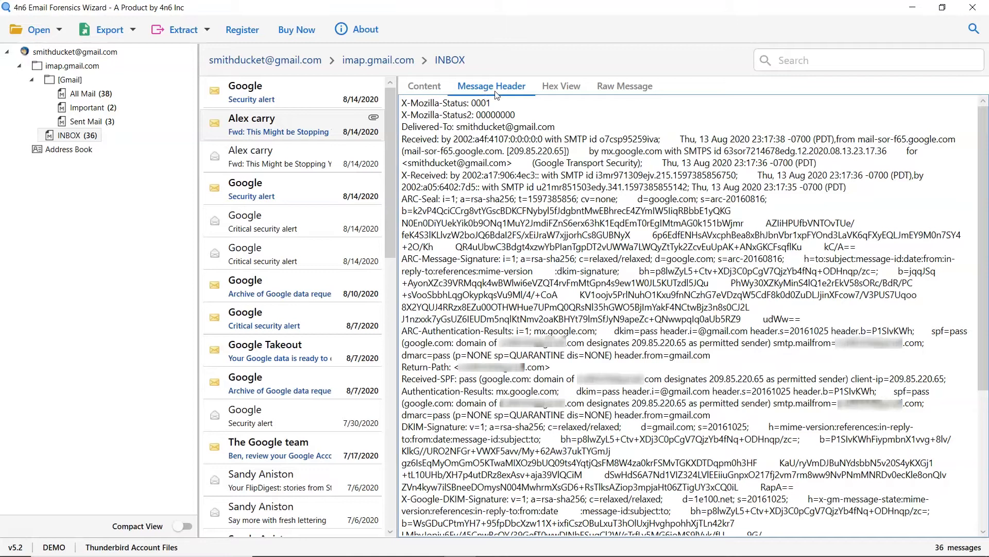
pyautogui.click(560, 86)
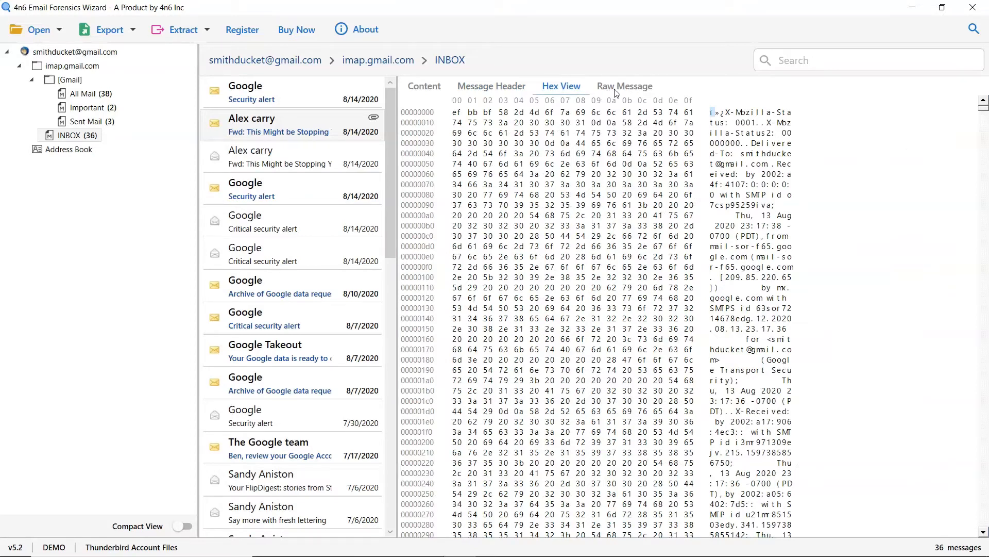
pyautogui.click(623, 86)
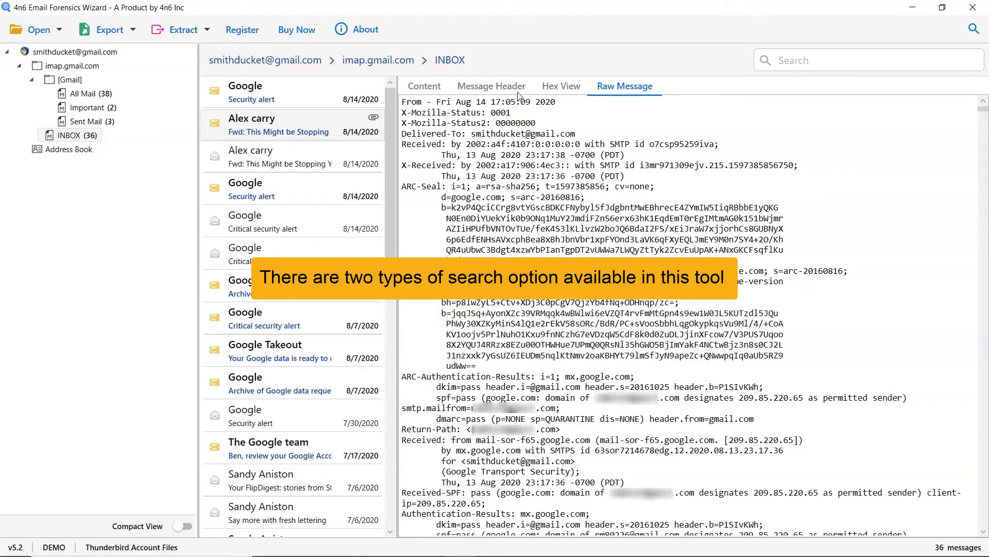
pyautogui.click(424, 86)
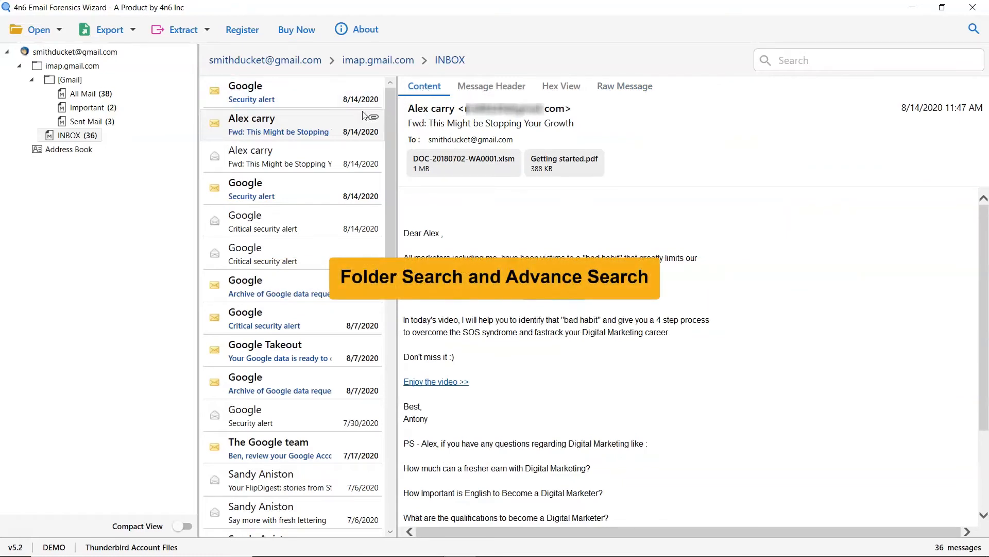
pyautogui.click(284, 124)
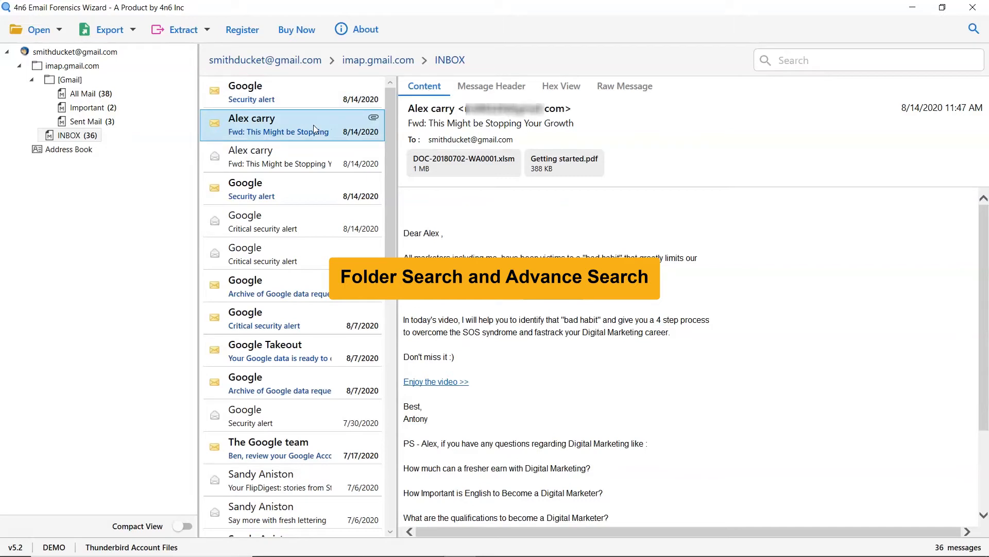
pyautogui.moveTo(335, 131)
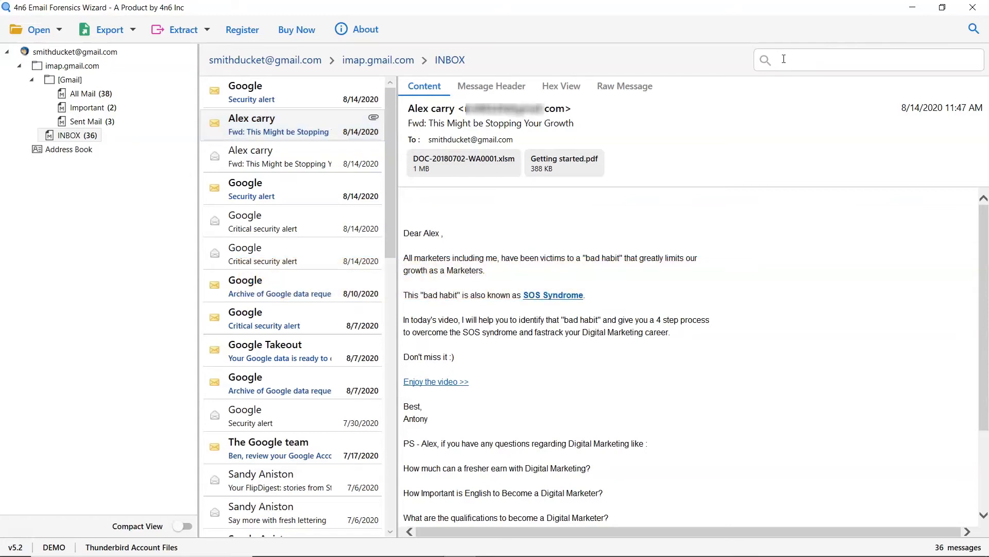
pyautogui.write('st')
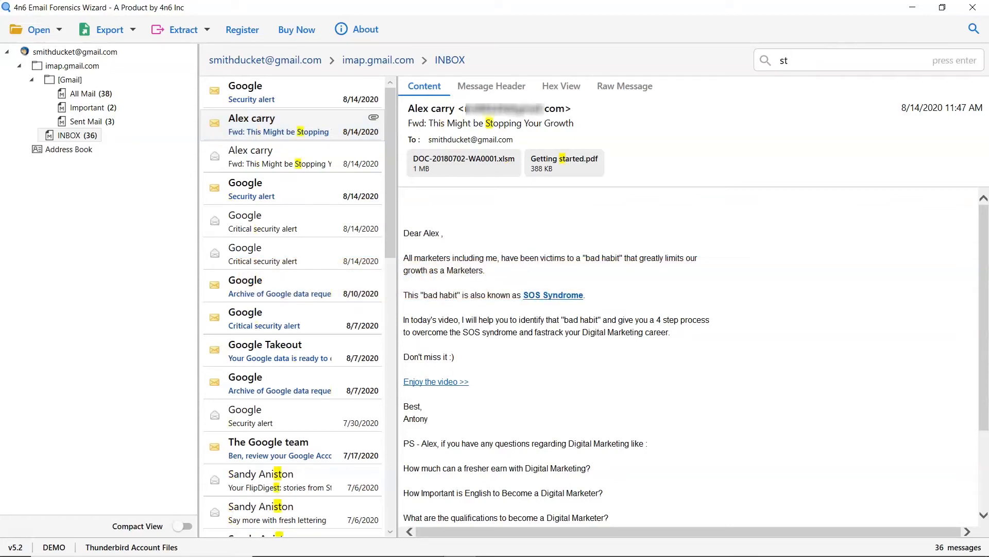
pyautogui.write('stories')
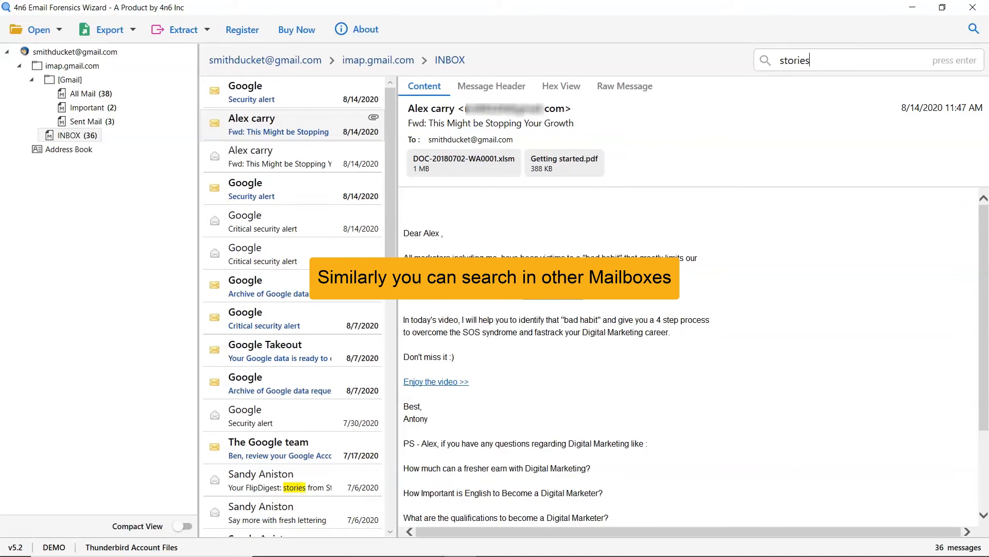
pyautogui.press('enter')
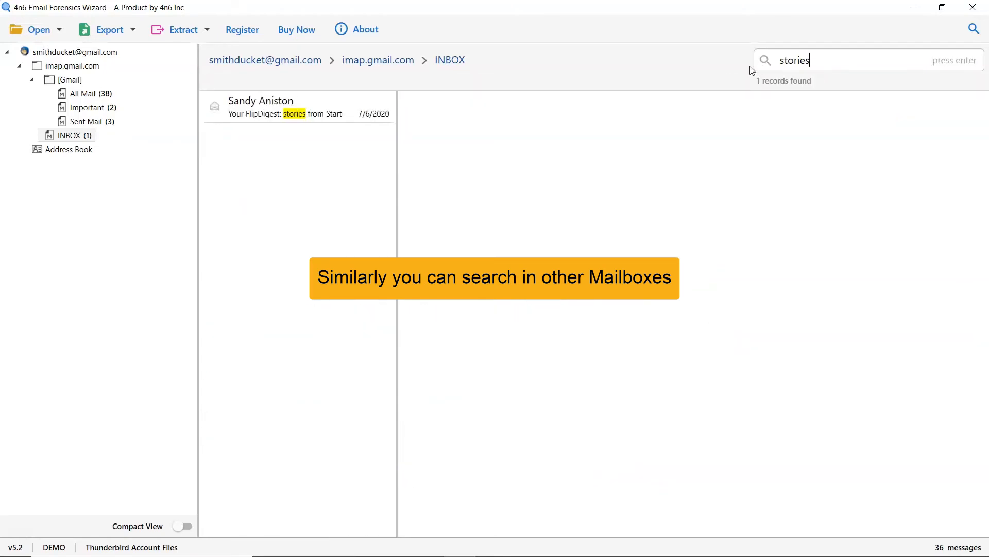
pyautogui.click(283, 107)
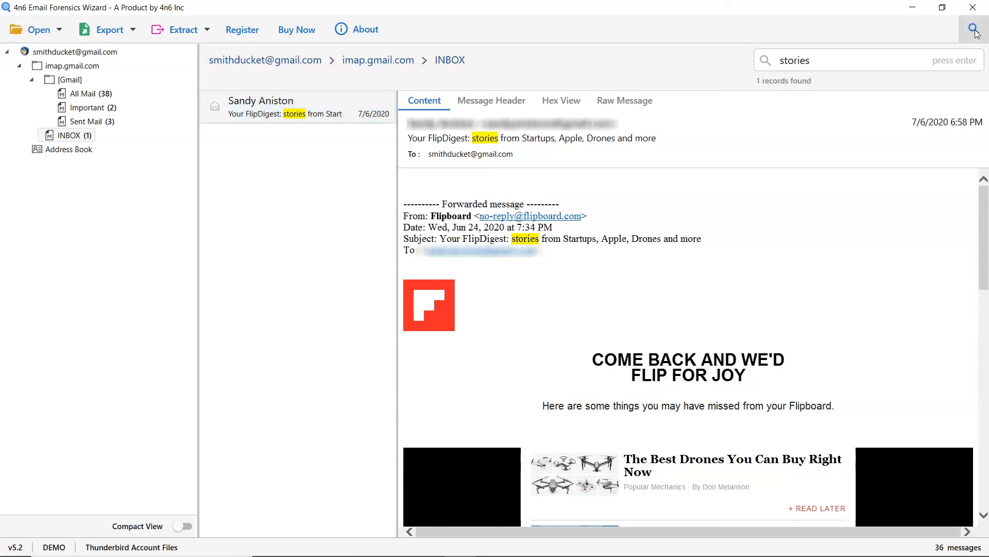
# Open Advance Search and tick Emails under Search In to show email filter fields.
pyautogui.click(973, 30)
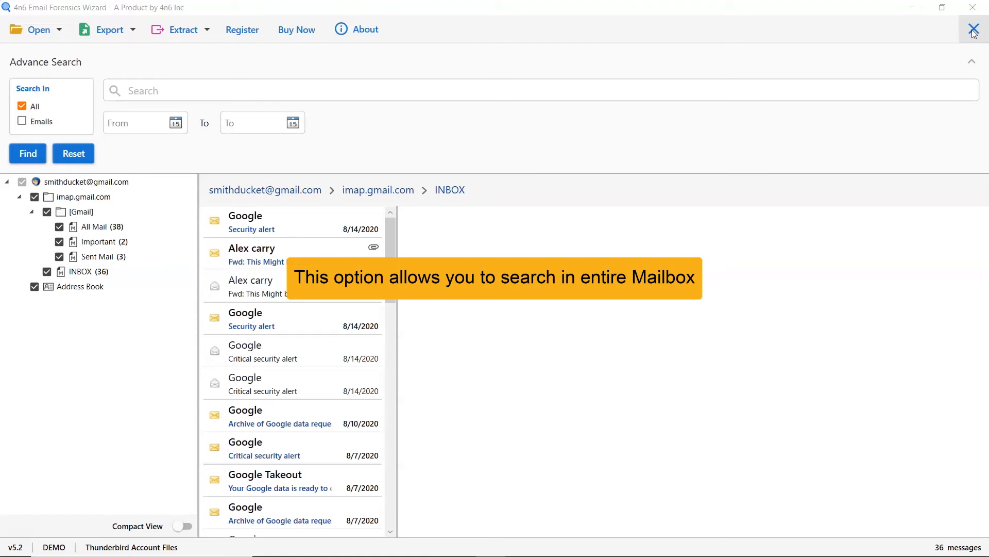
pyautogui.moveTo(801, 77)
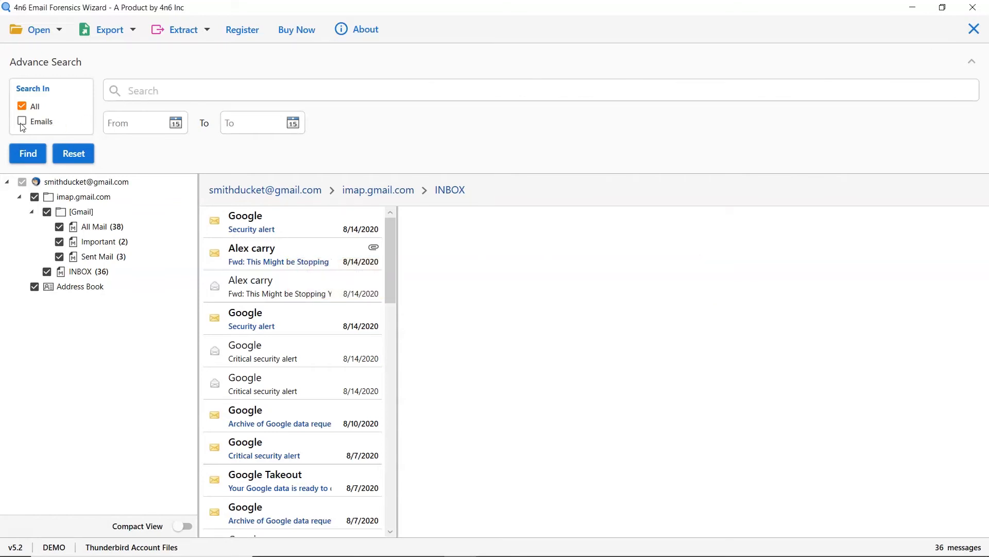
pyautogui.click(20, 121)
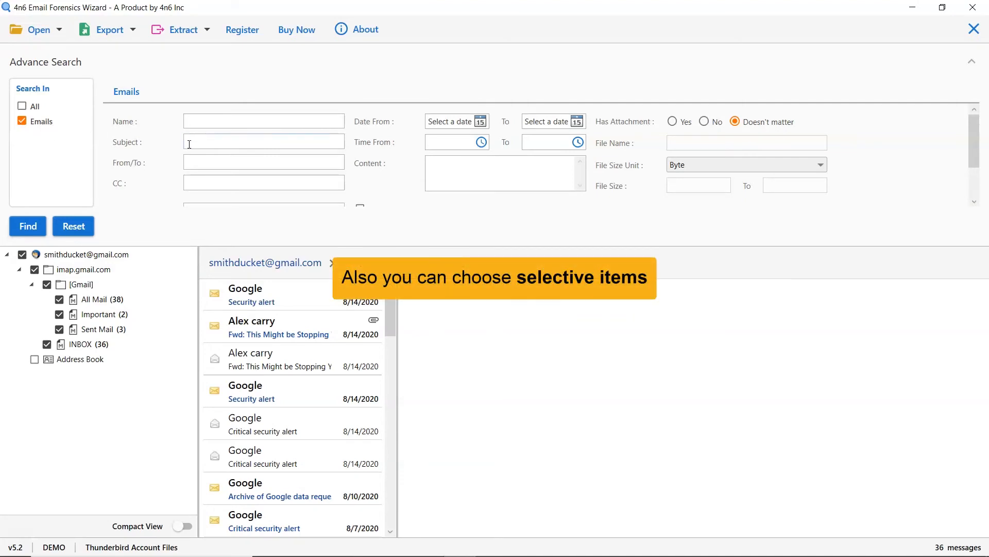
pyautogui.moveTo(386, 158)
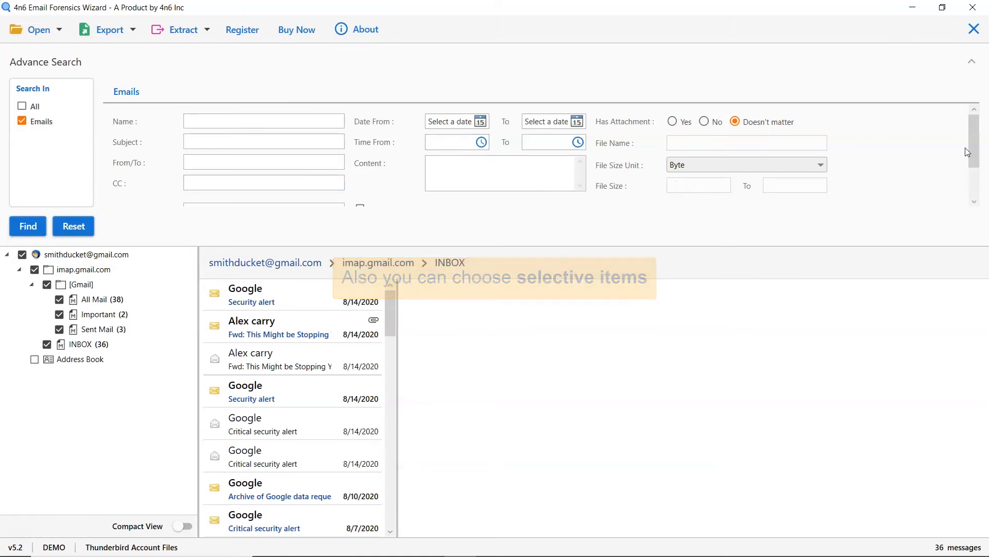
pyautogui.scroll(-3)
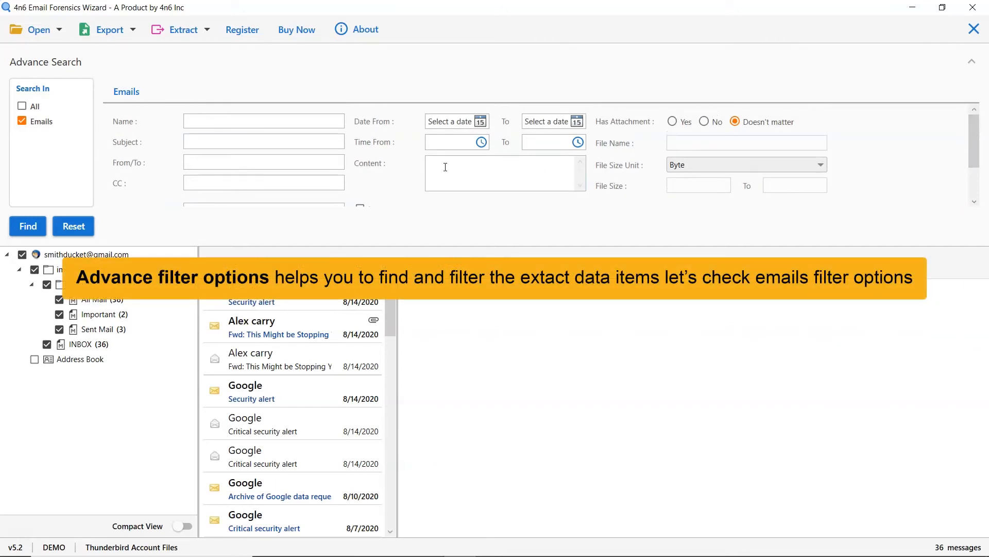
# Find emails with content 'data', preview the Google Takeout result, and close Advance Search.
pyautogui.write('data')
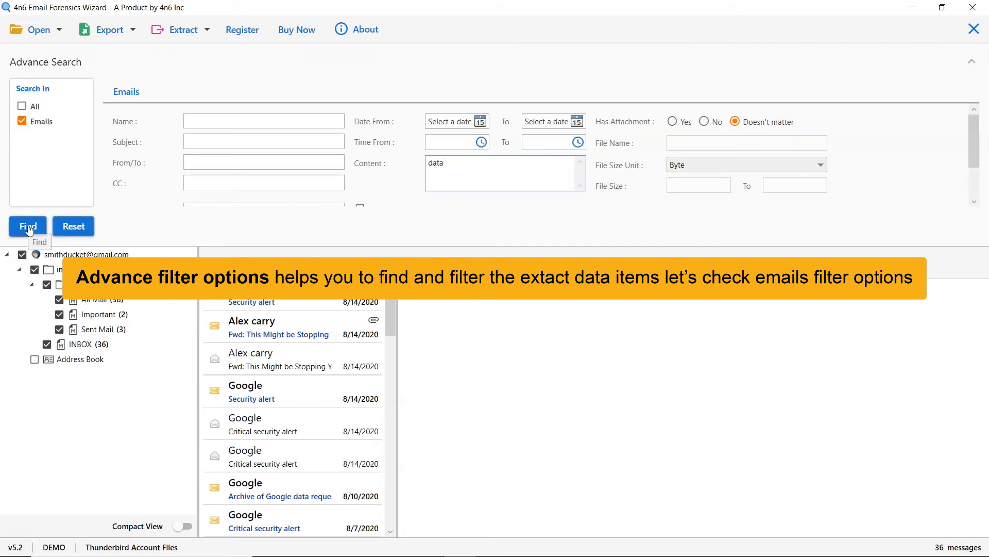
pyautogui.click(28, 225)
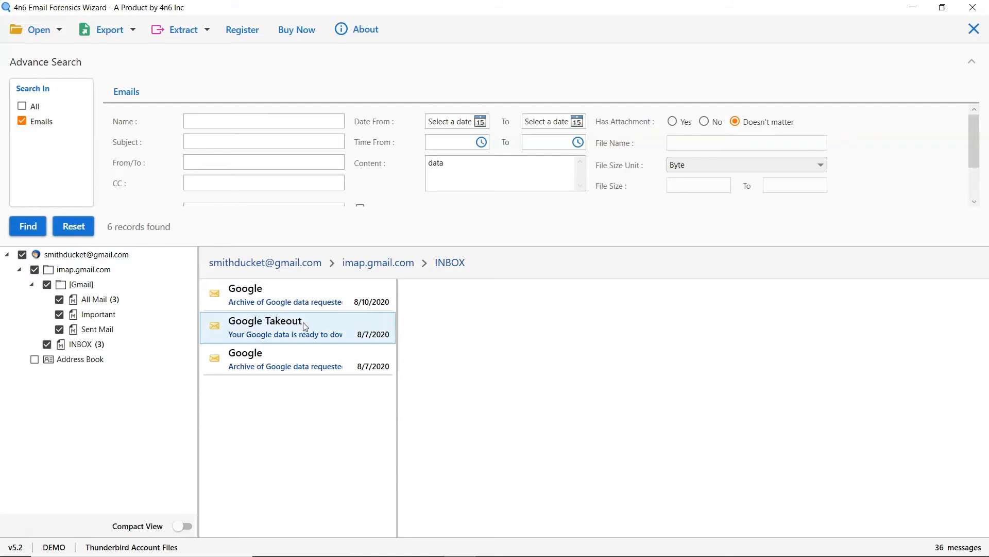
pyautogui.click(283, 327)
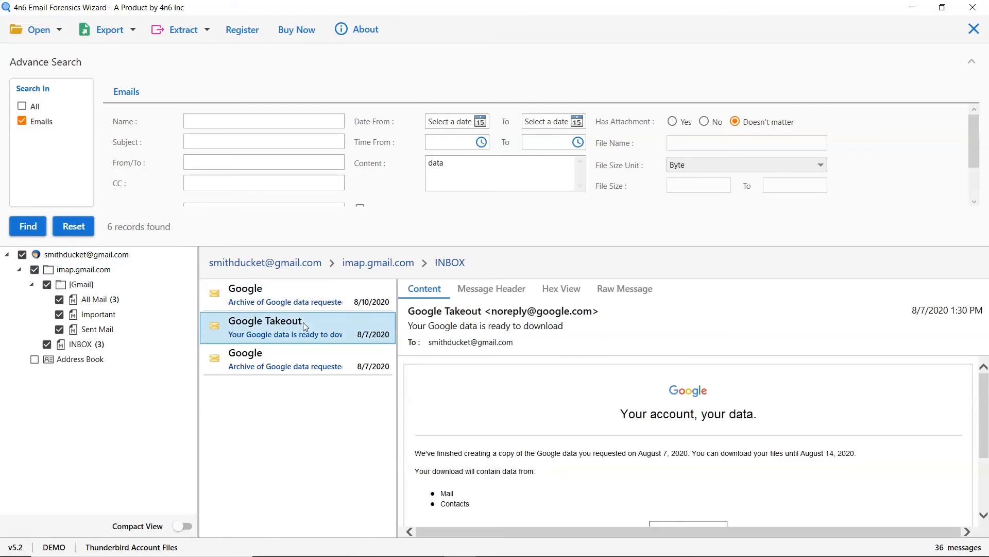
pyautogui.moveTo(767, 415)
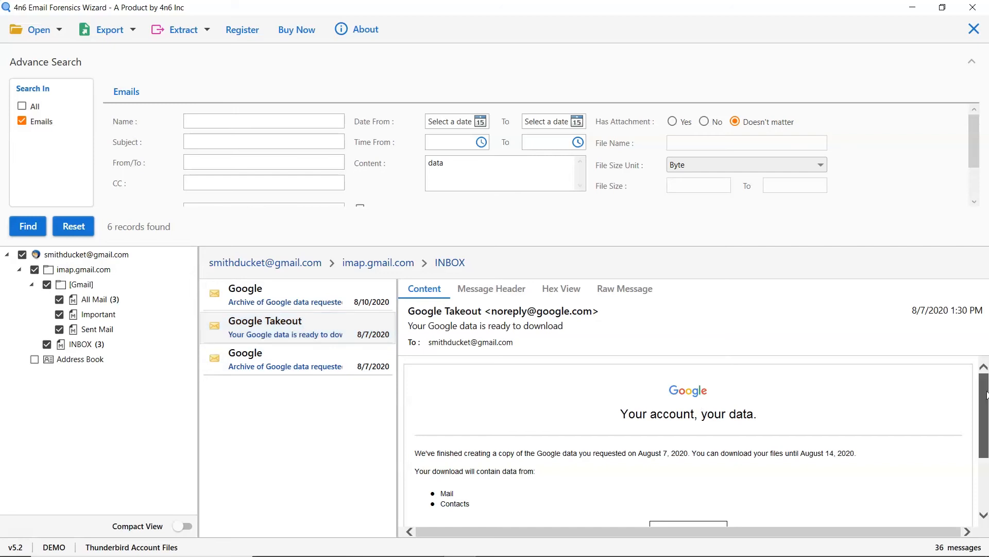
pyautogui.scroll(-3)
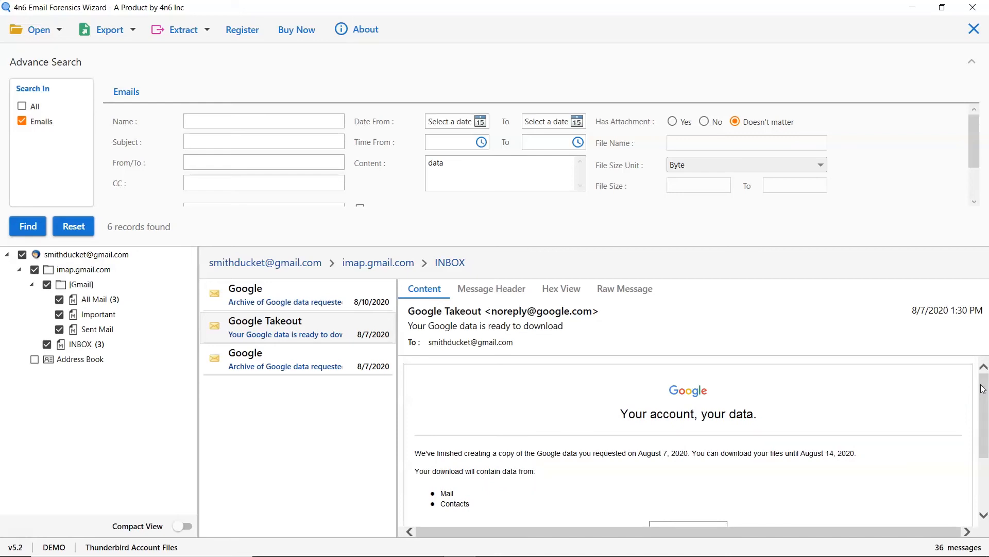
pyautogui.moveTo(973, 62)
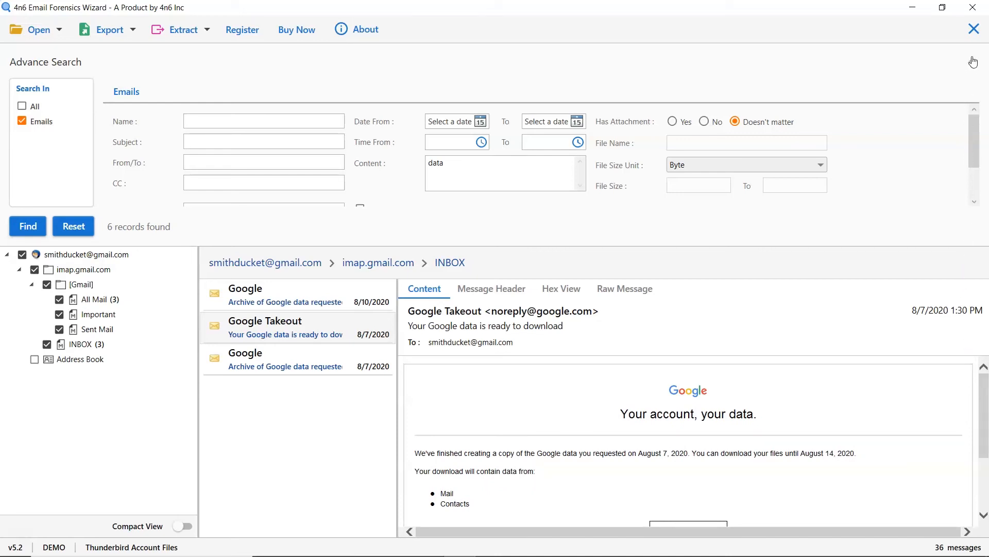
pyautogui.click(973, 29)
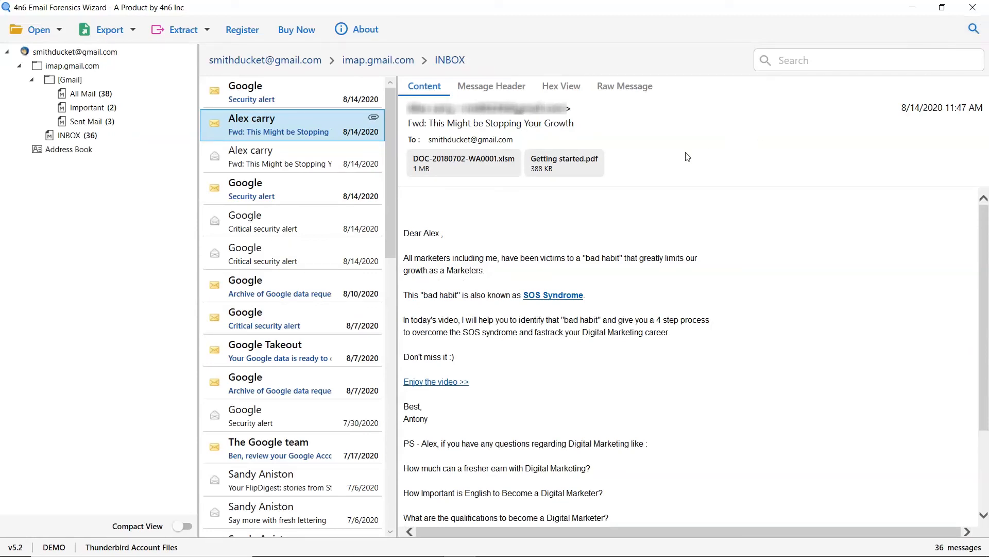
pyautogui.moveTo(195, 98)
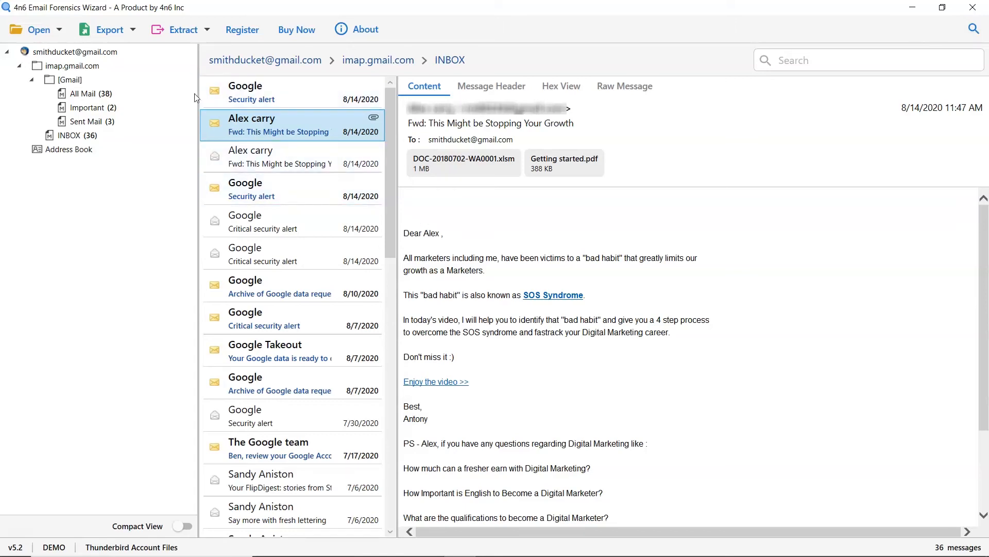
pyautogui.click(109, 29)
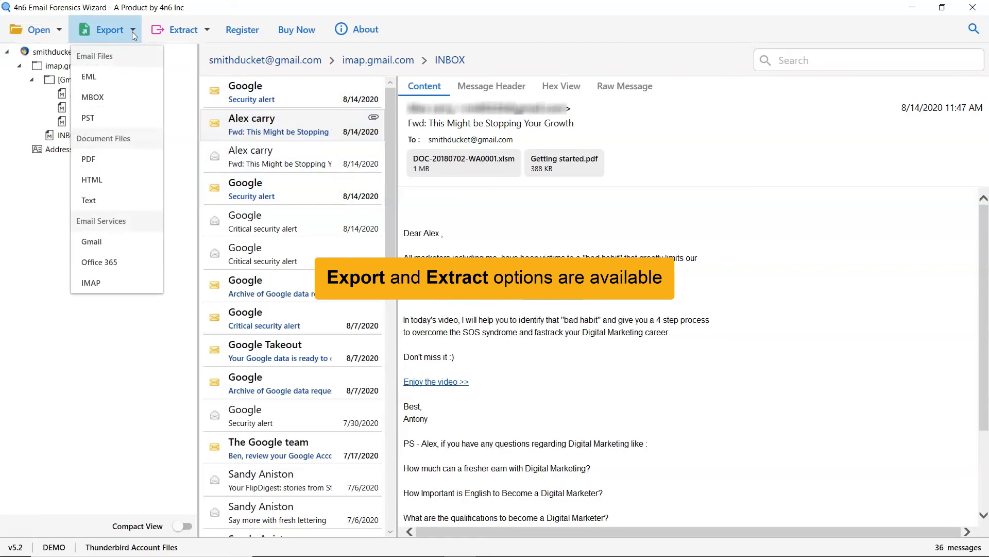
pyautogui.click(106, 30)
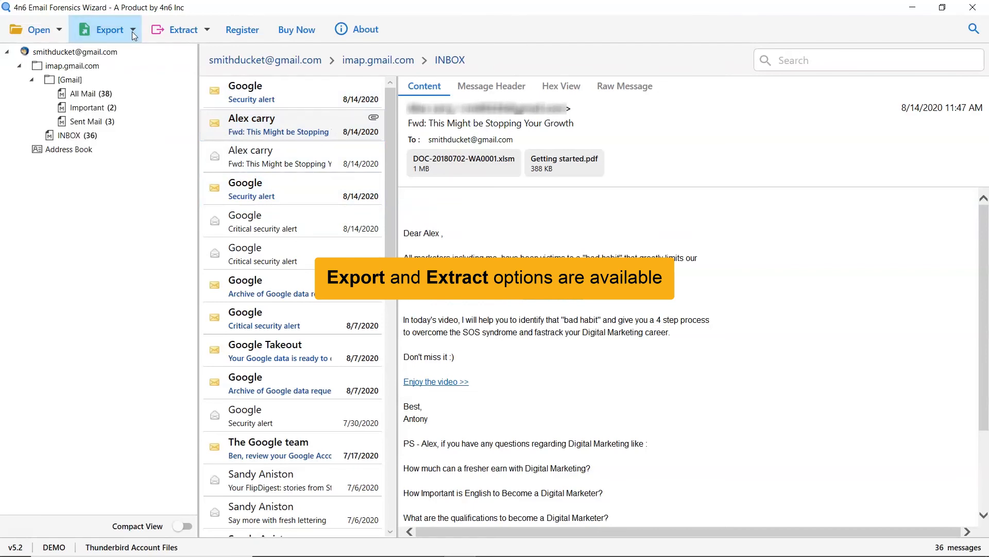
pyautogui.moveTo(179, 29)
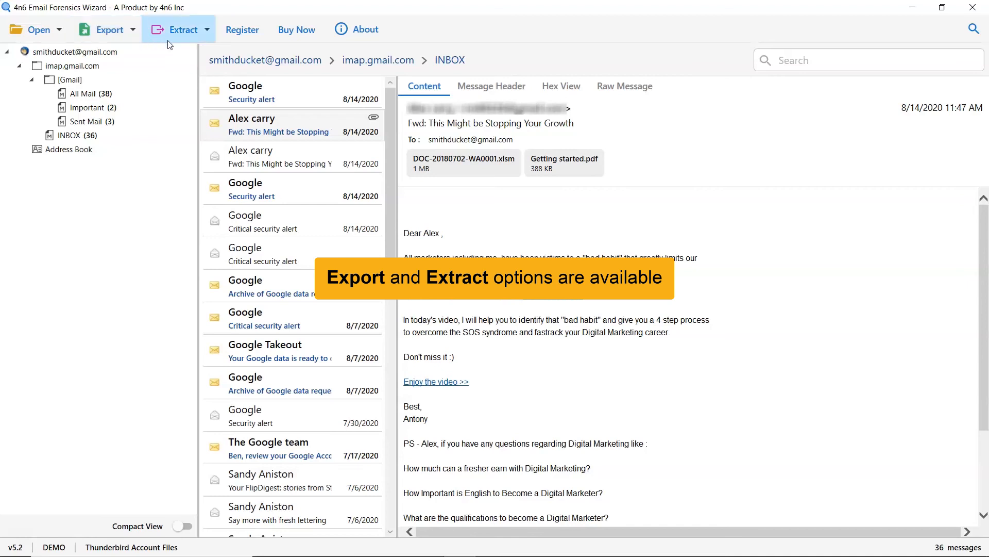
pyautogui.moveTo(208, 36)
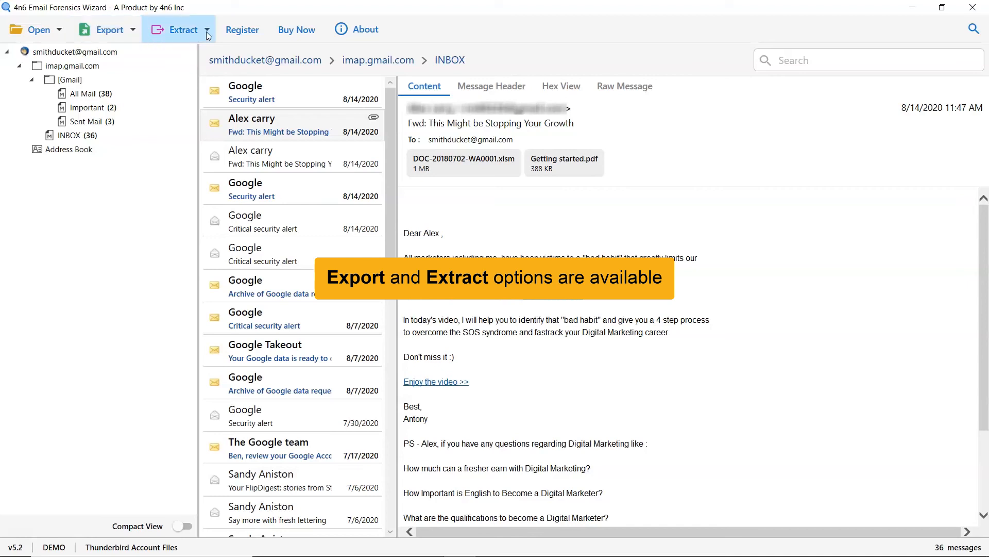
pyautogui.click(183, 29)
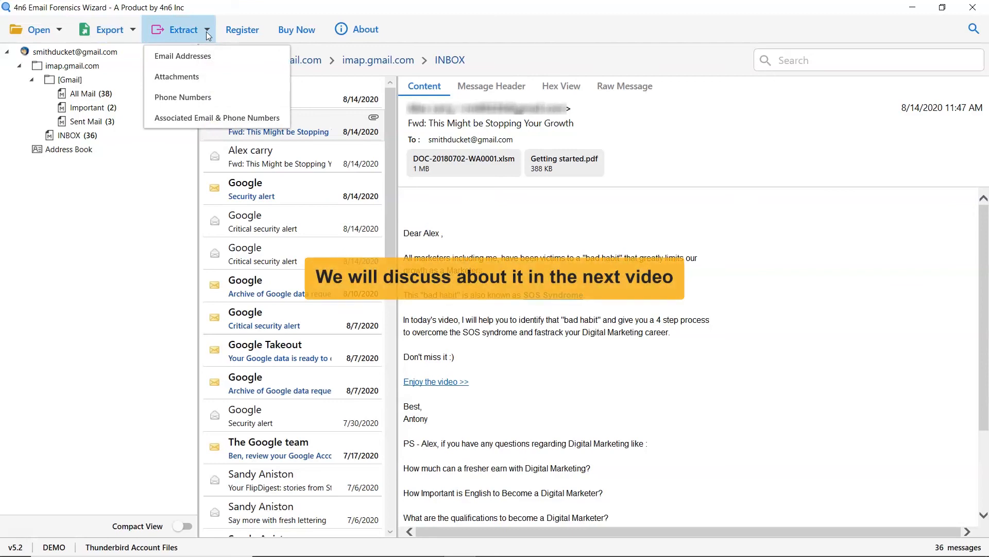
pyautogui.click(183, 30)
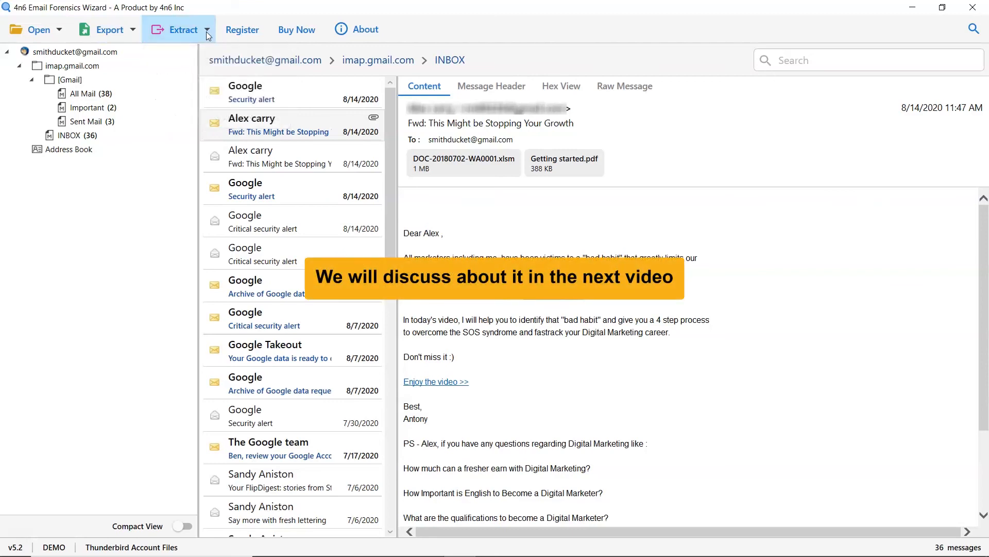
pyautogui.moveTo(186, 109)
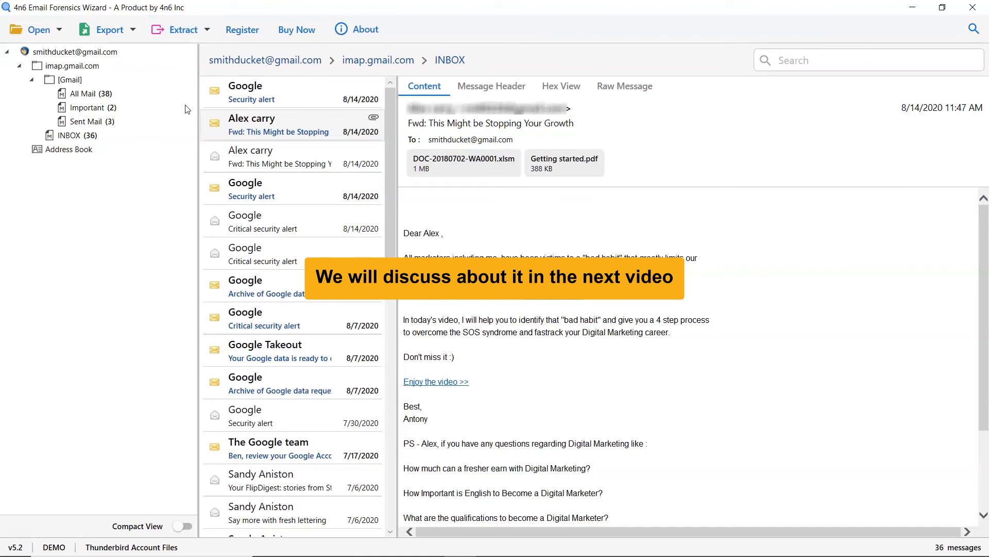